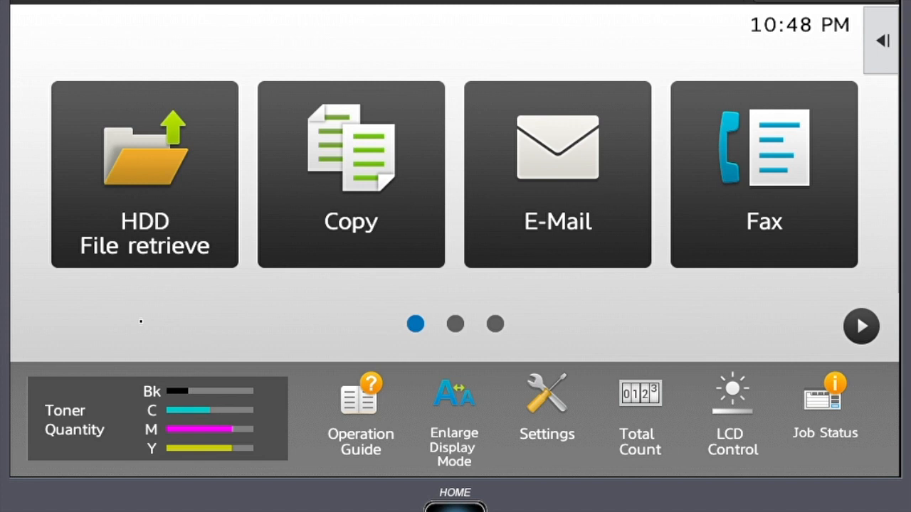
Step: Start an e-mail scan job from the Home screen
{"action": "left_click", "coordinate": [558, 173]}
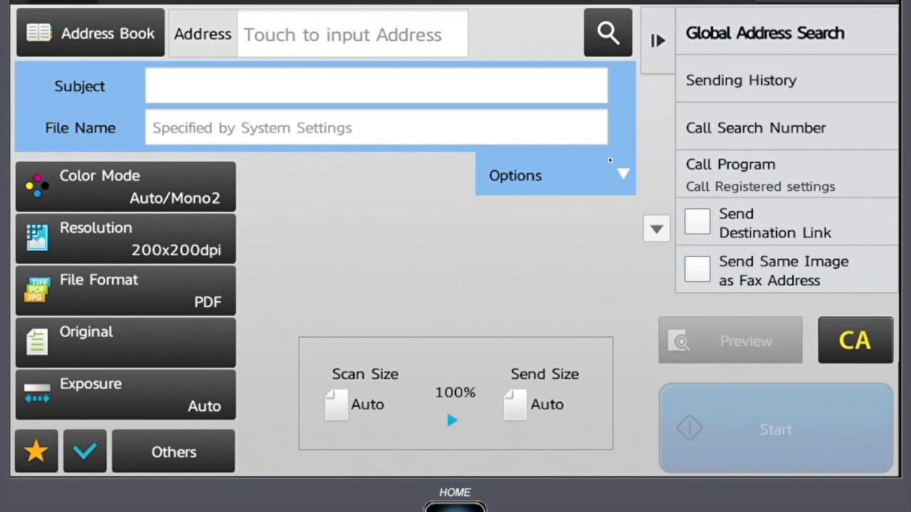
{"action": "mouse_move", "coordinate": [262, 150]}
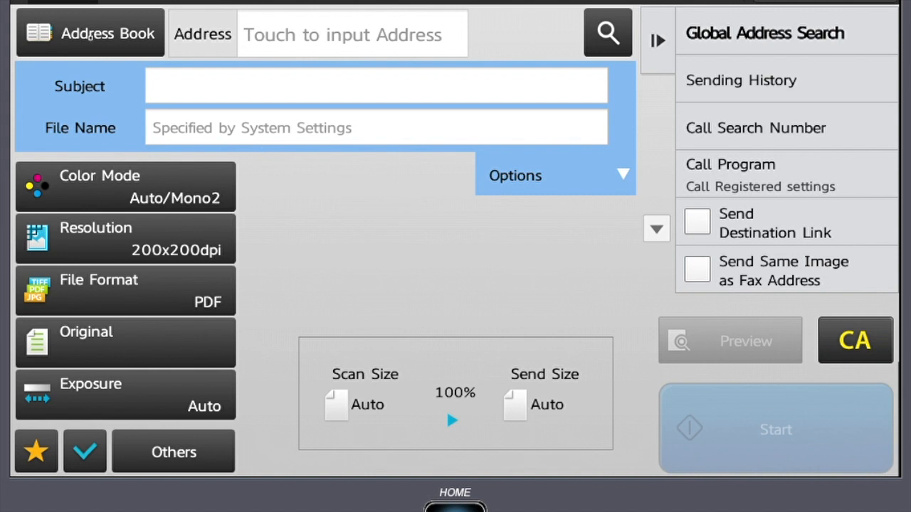
Step: Browse the address book, briefly viewing and closing the Add New contact form
{"action": "left_click", "coordinate": [91, 32]}
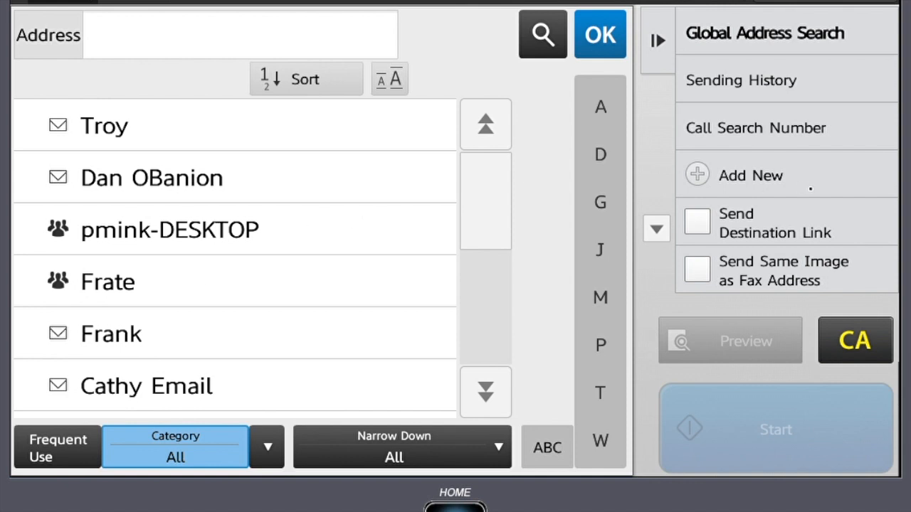
{"action": "left_click", "coordinate": [750, 175]}
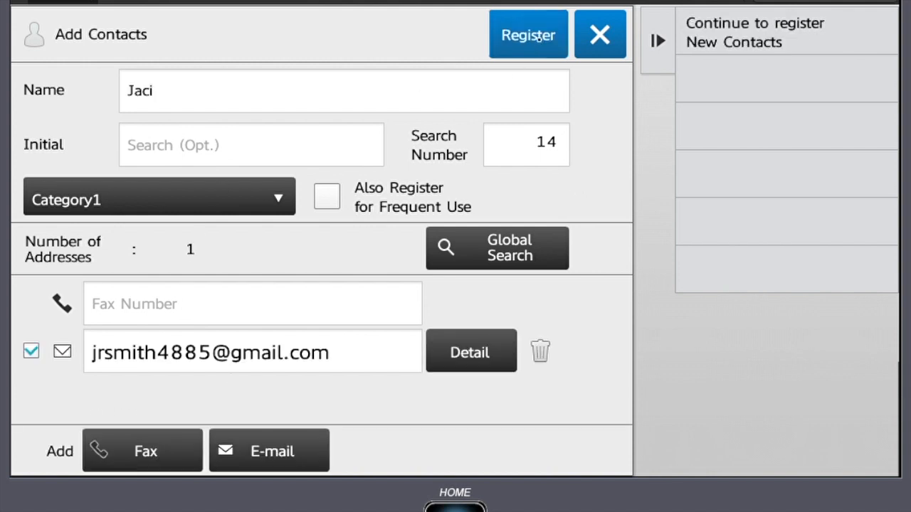
{"action": "left_click", "coordinate": [528, 34]}
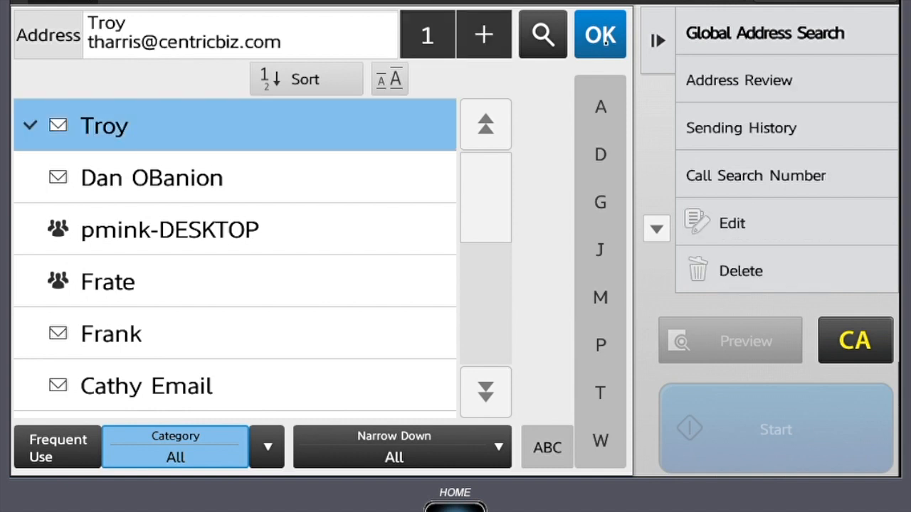
Step: Confirm Troy as the single recipient and return to the send screen
{"action": "left_click", "coordinate": [601, 34]}
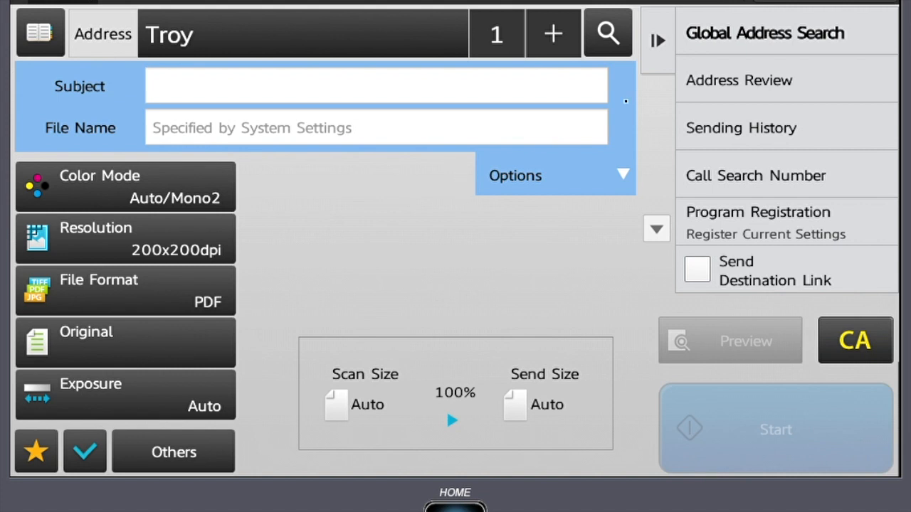
{"action": "left_click", "coordinate": [555, 175]}
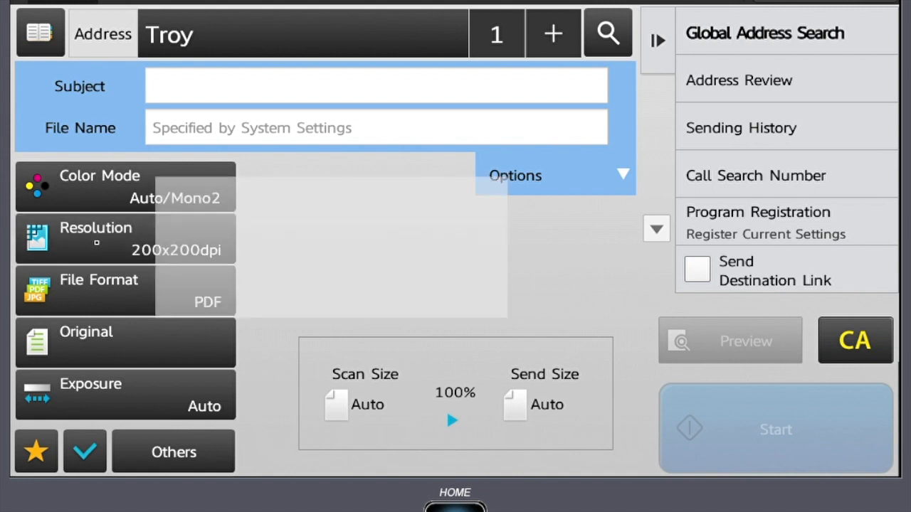
{"action": "left_click", "coordinate": [125, 239]}
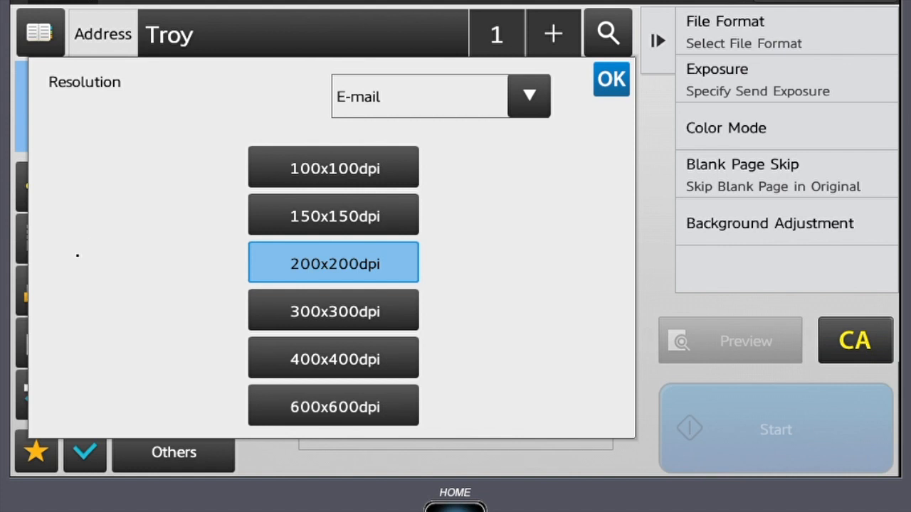
{"action": "mouse_move", "coordinate": [187, 279]}
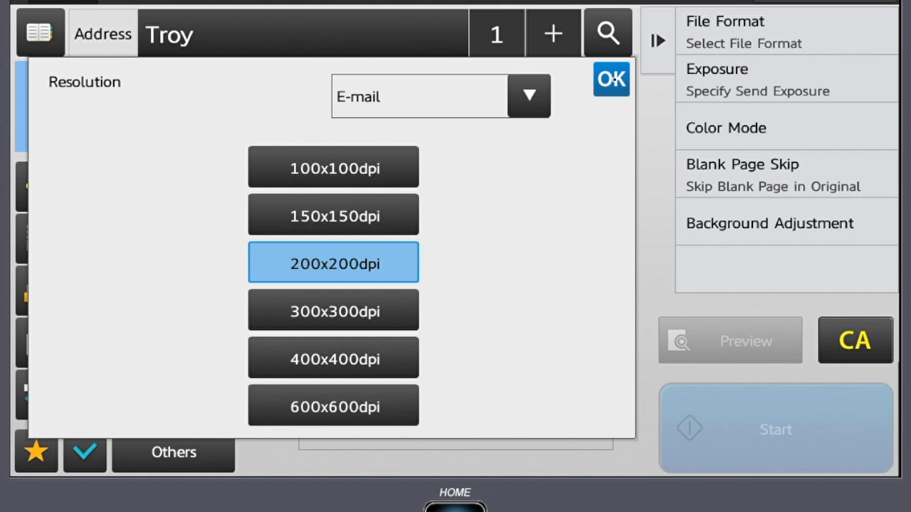
{"action": "left_click", "coordinate": [611, 80]}
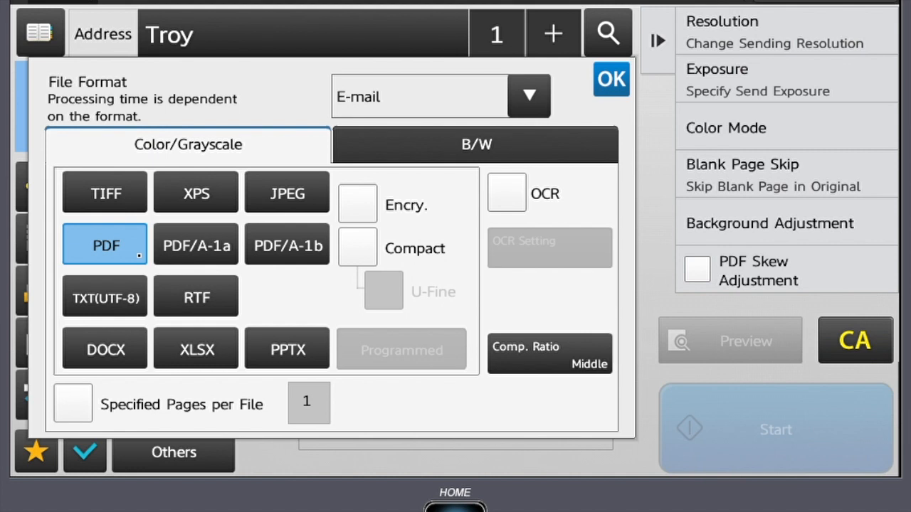
{"action": "mouse_move", "coordinate": [299, 202]}
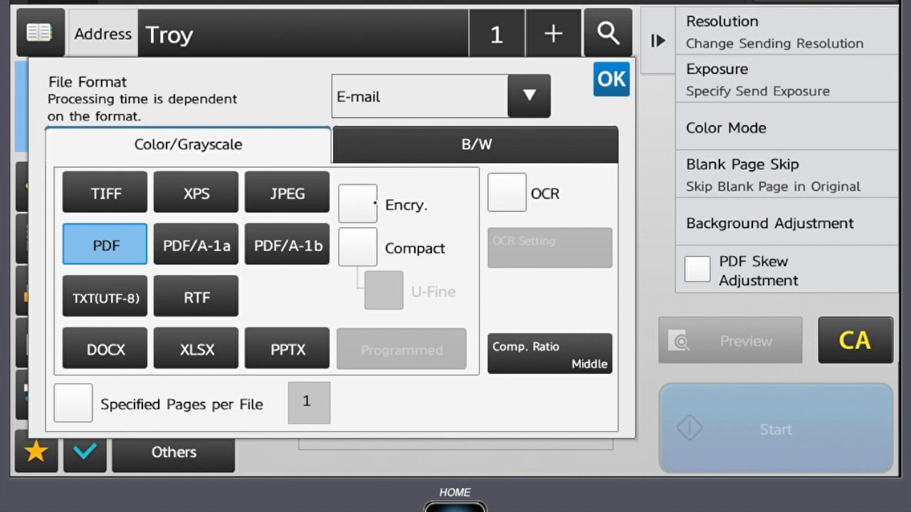
Step: Make the PDF encrypted with 2 specified pages per file and apply it
{"action": "left_click", "coordinate": [357, 205]}
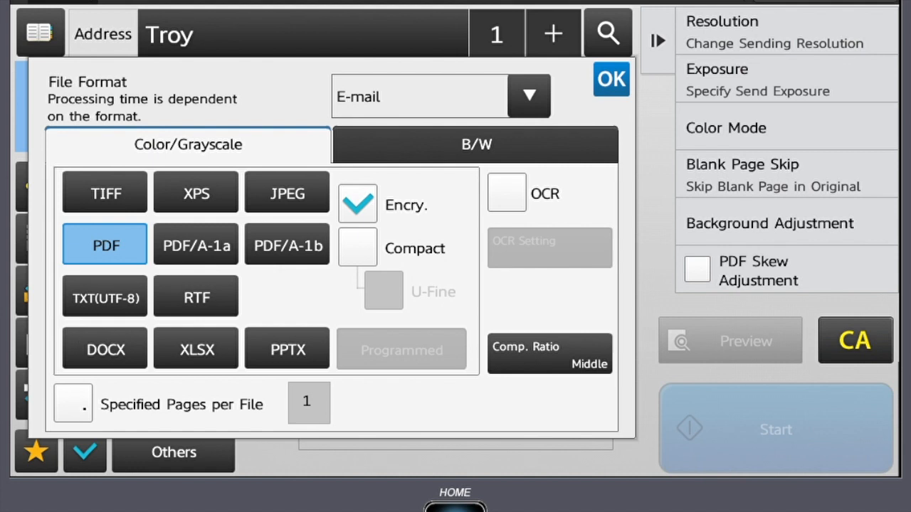
{"action": "left_click", "coordinate": [73, 404]}
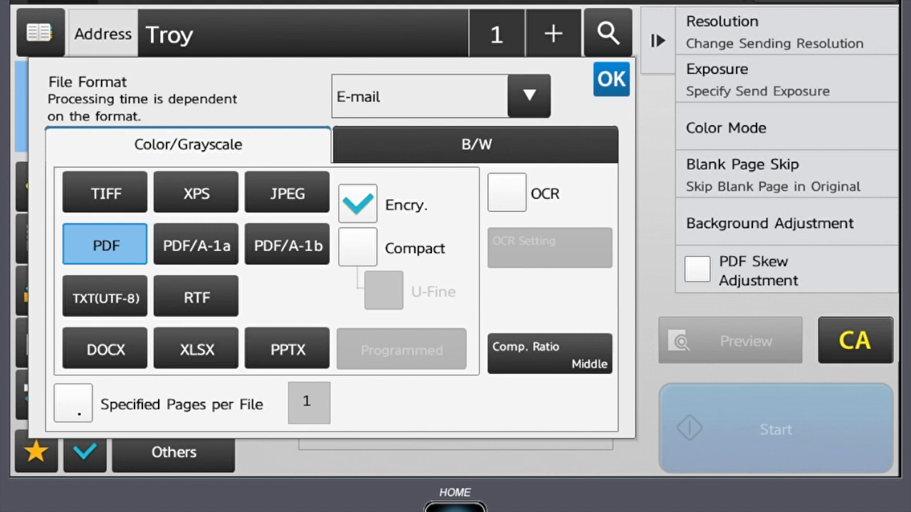
{"action": "left_click", "coordinate": [71, 404]}
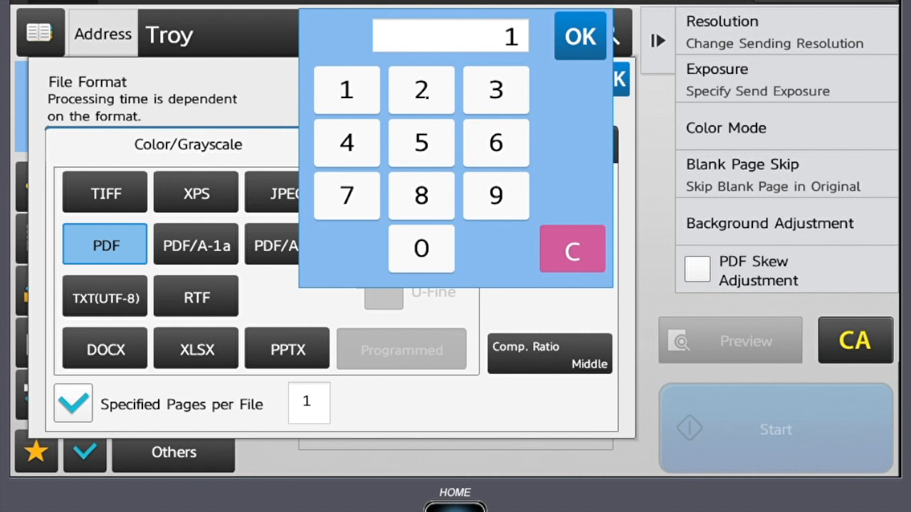
{"action": "left_click", "coordinate": [422, 90]}
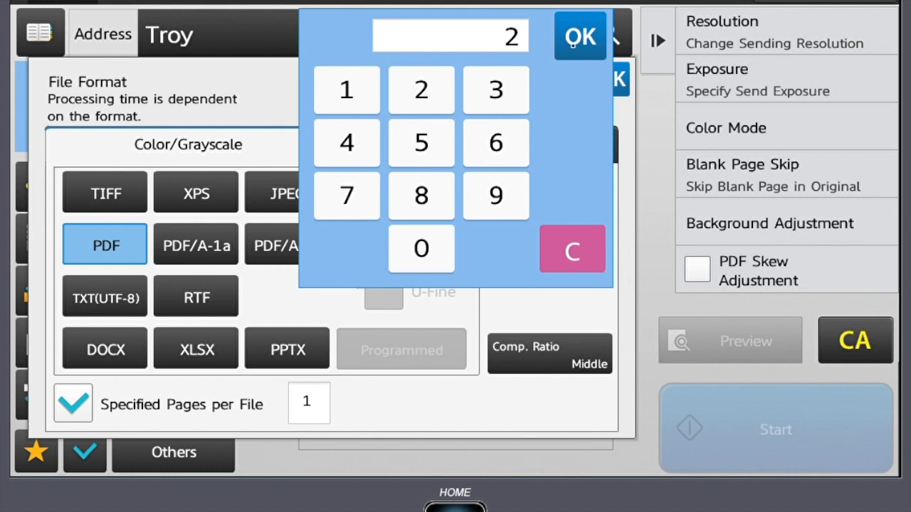
{"action": "left_click", "coordinate": [580, 37]}
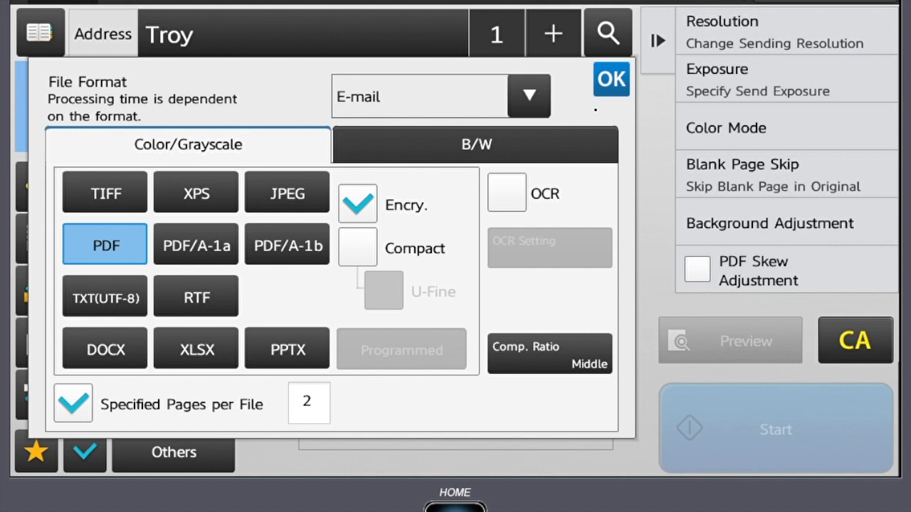
{"action": "left_click", "coordinate": [611, 78]}
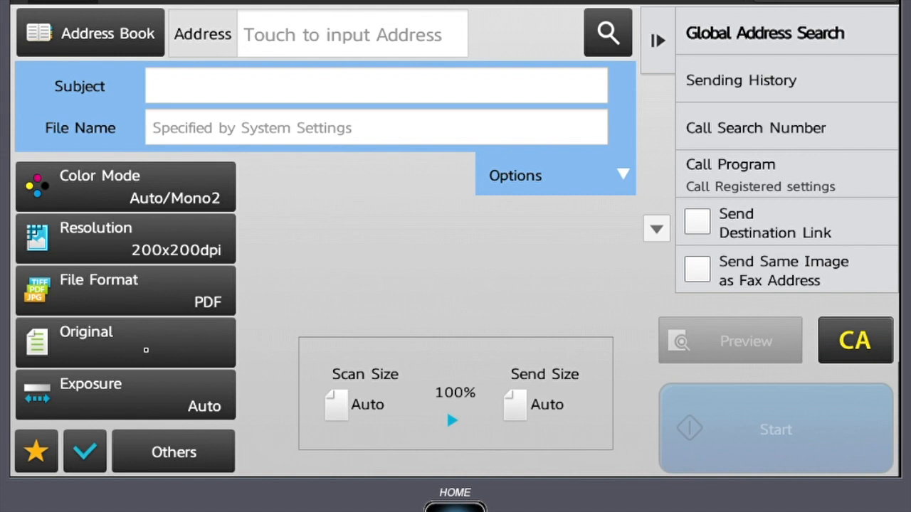
{"action": "left_click", "coordinate": [125, 342]}
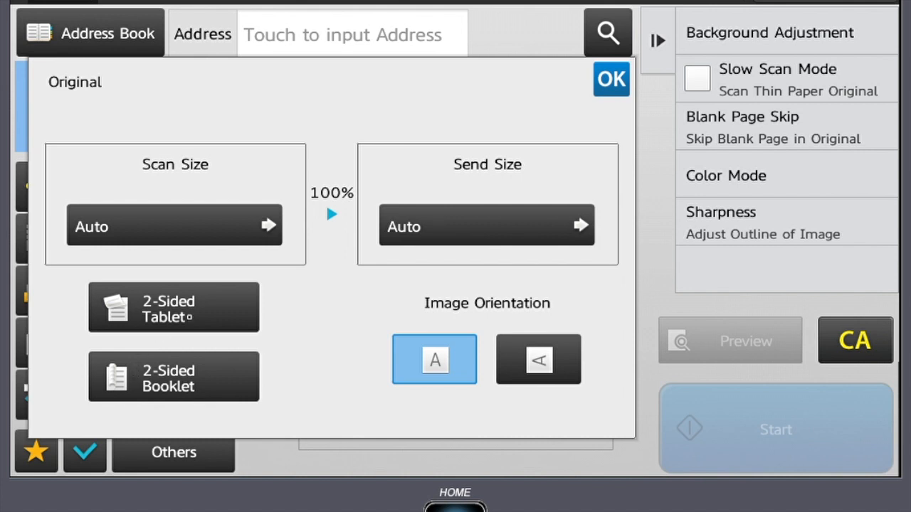
{"action": "left_click", "coordinate": [174, 375]}
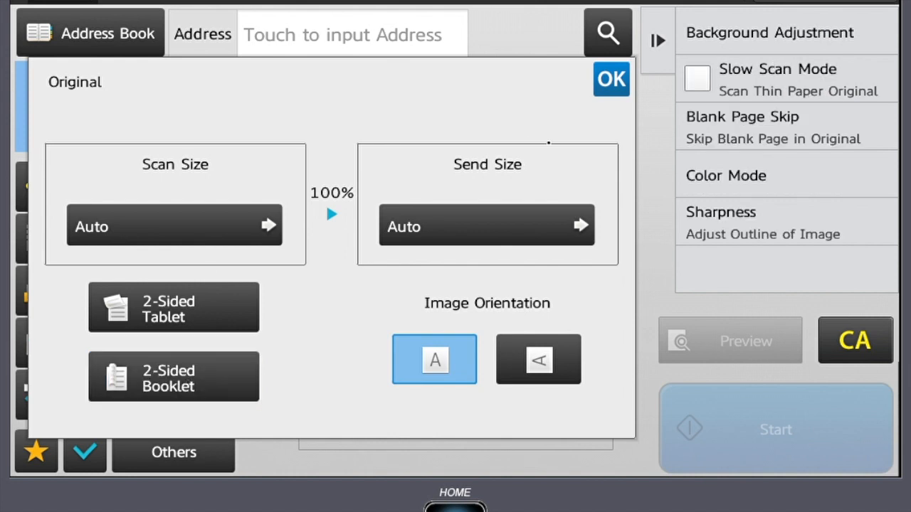
{"action": "left_click", "coordinate": [611, 79]}
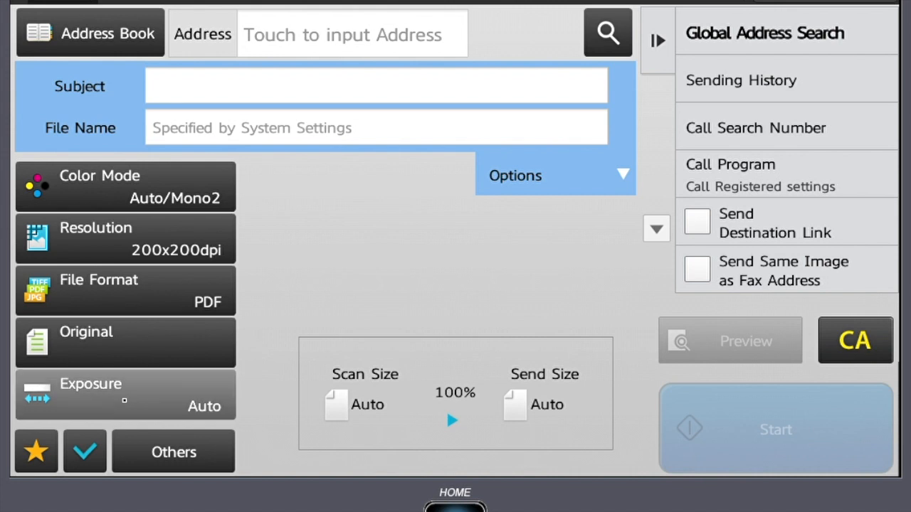
{"action": "left_click", "coordinate": [126, 396]}
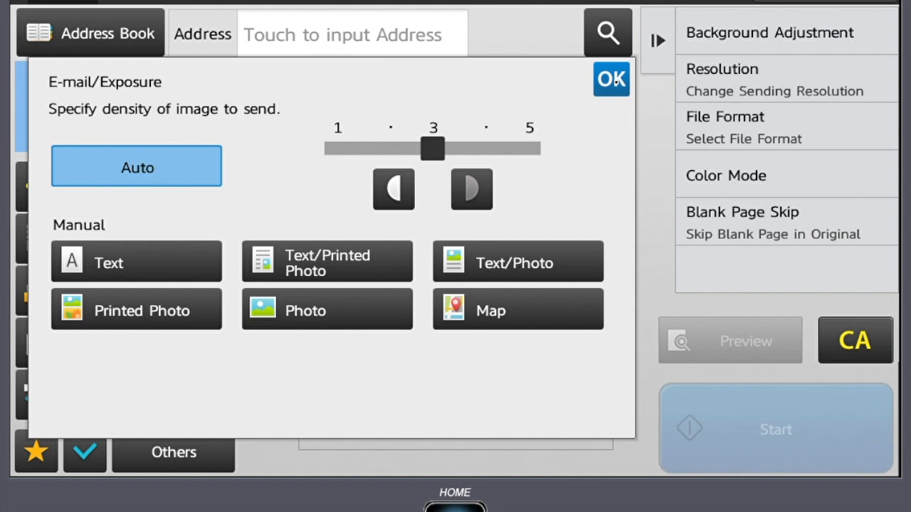
{"action": "left_click", "coordinate": [610, 79]}
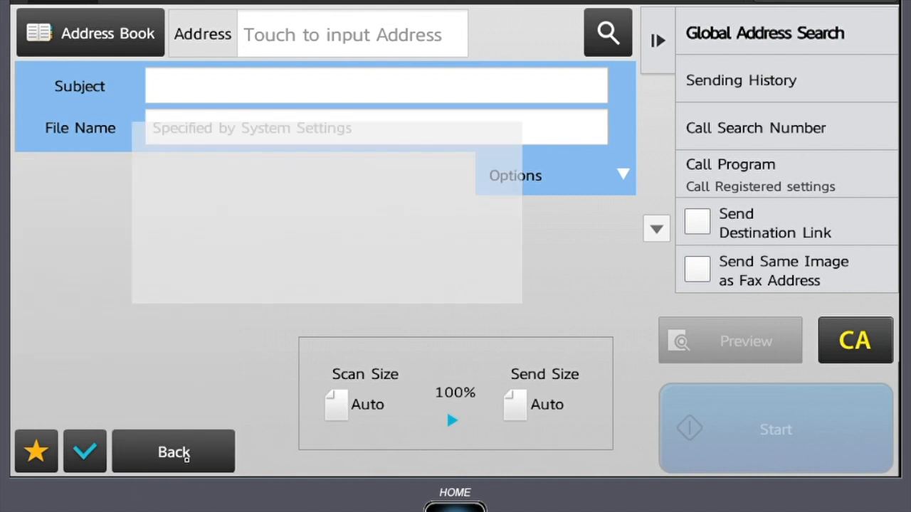
Step: Show the Others menu of extra scan features
{"action": "left_click", "coordinate": [515, 177]}
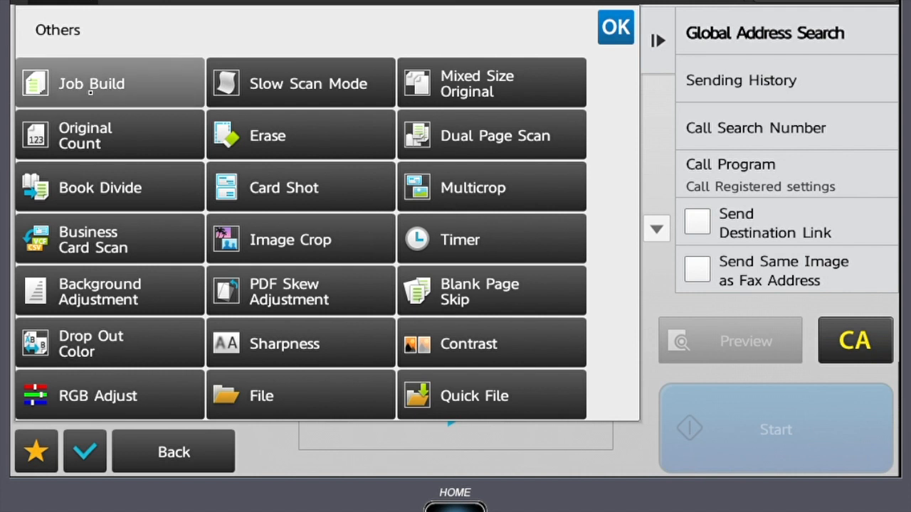
{"action": "left_click", "coordinate": [108, 82]}
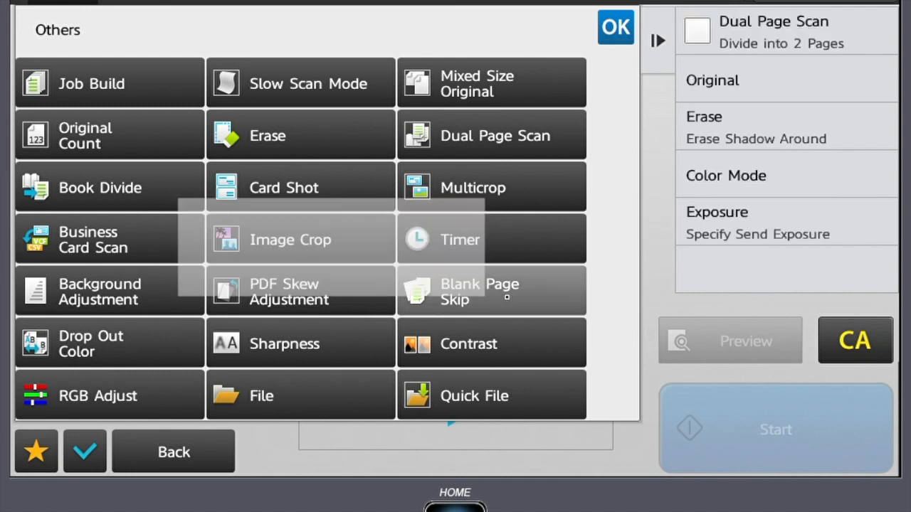
Step: Set Blank Page Skip to skip blank pages in the original
{"action": "left_click", "coordinate": [491, 290]}
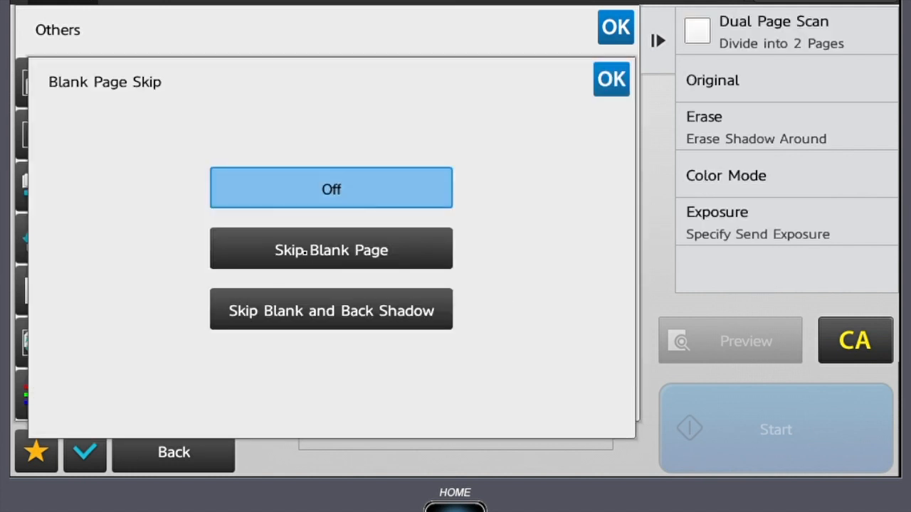
{"action": "left_click", "coordinate": [331, 249]}
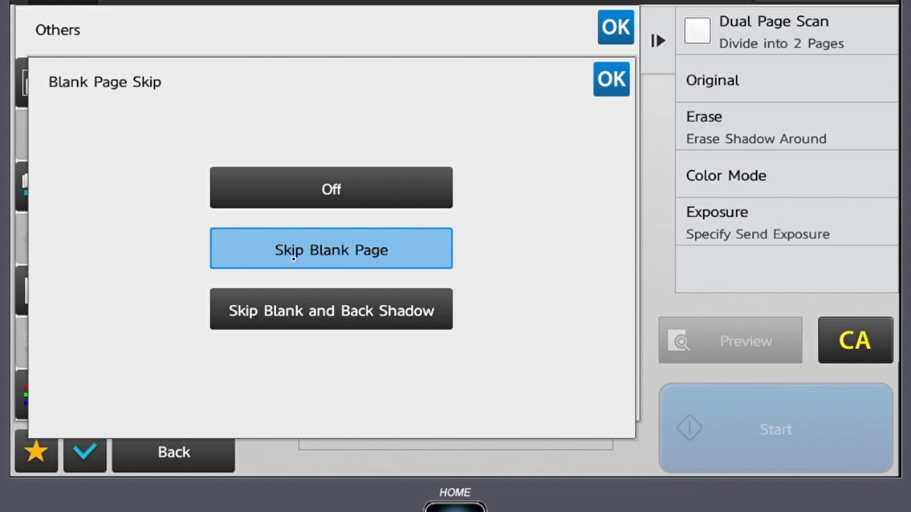
{"action": "left_click", "coordinate": [611, 78]}
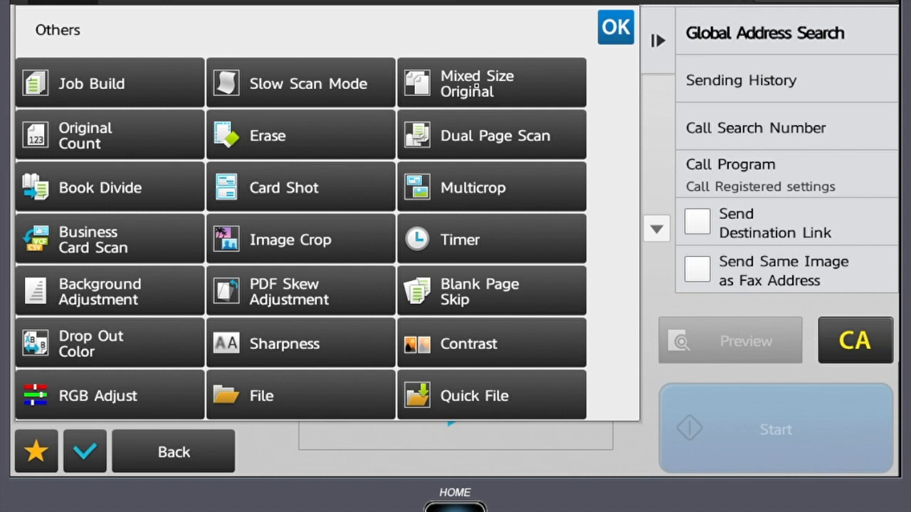
Step: Enable Mixed Size Original and apply the options, returning to the send screen
{"action": "left_click", "coordinate": [492, 82]}
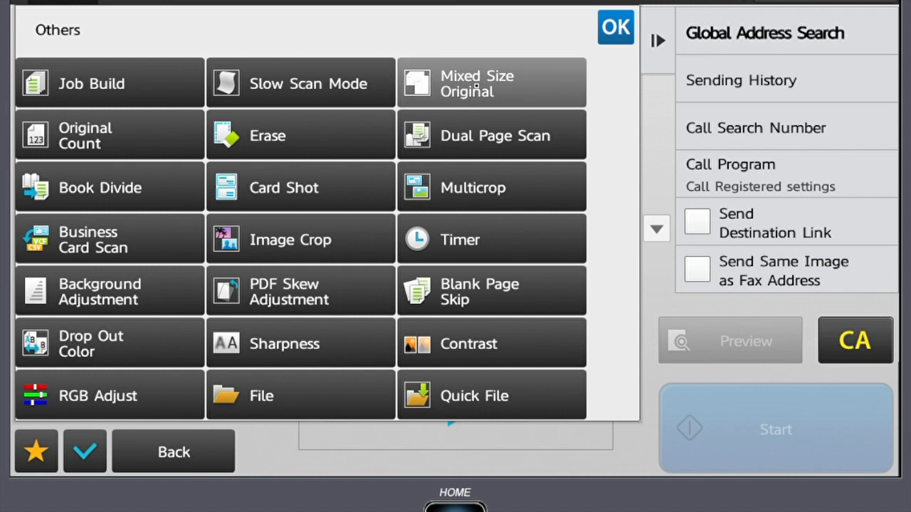
{"action": "left_click", "coordinate": [492, 82]}
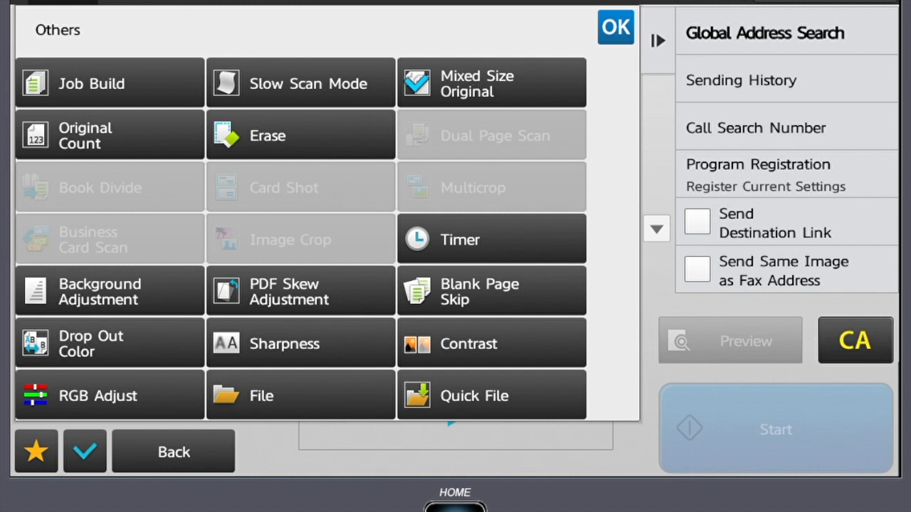
{"action": "left_click", "coordinate": [615, 29]}
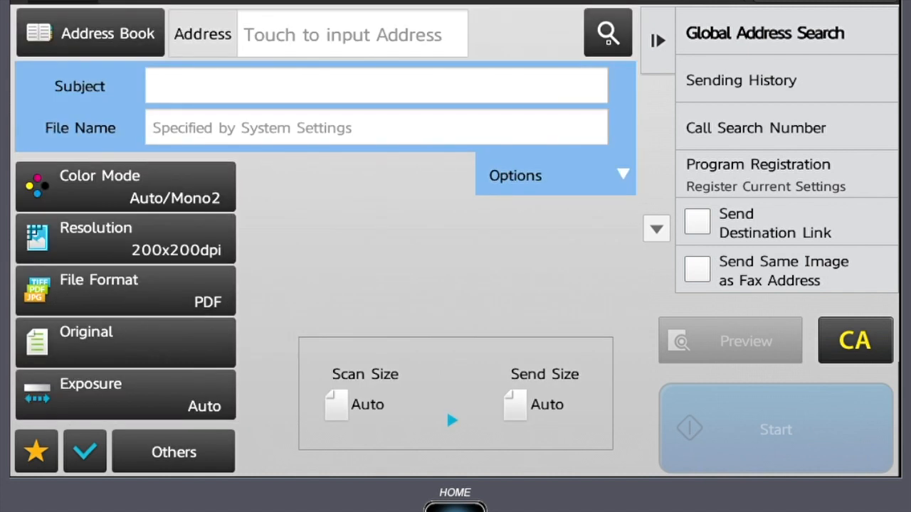